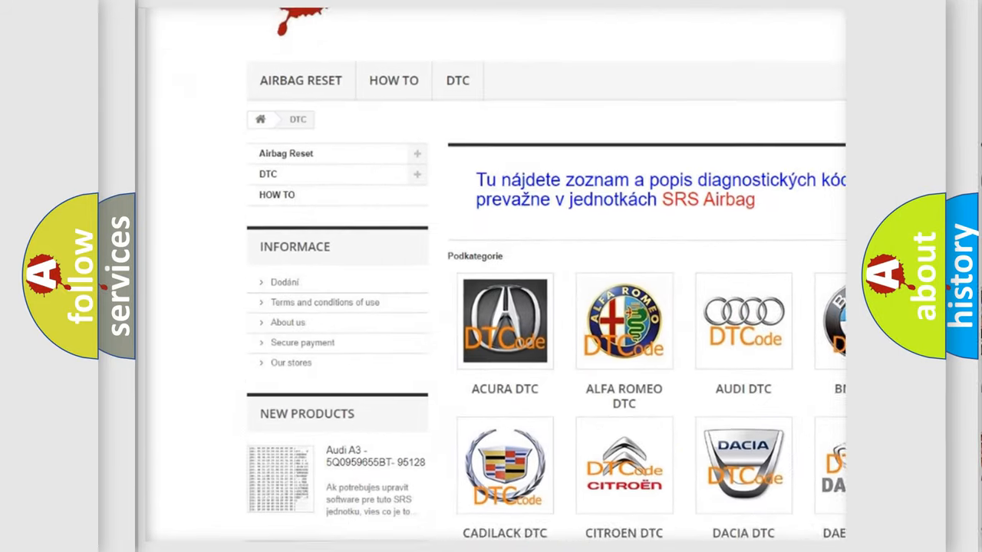
- Advance the presentation through the C241 hex-to-bits decoding into trouble code U0241 for Pontiac
{"action": "scroll", "scroll_direction": "down", "scroll_amount": 3}
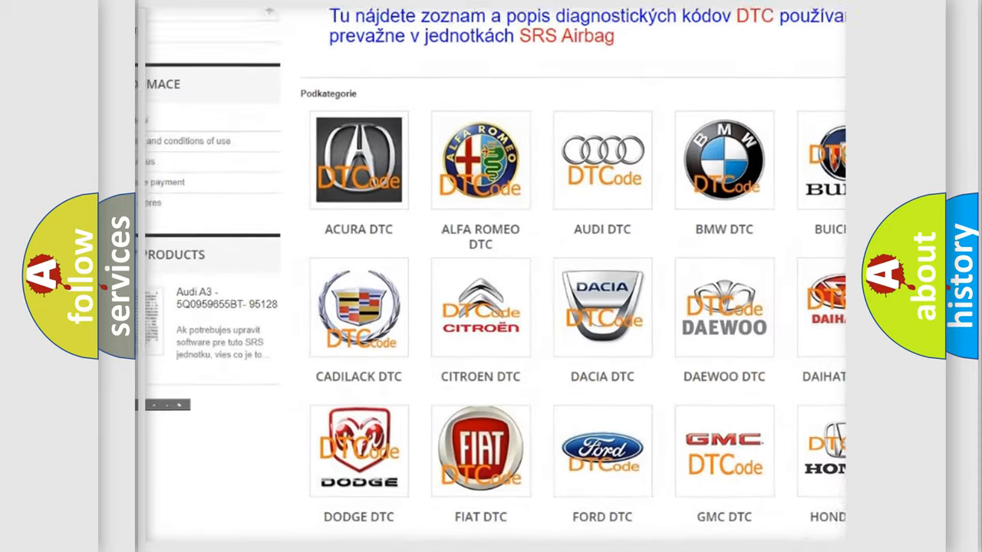
{"action": "scroll", "scroll_direction": "down", "scroll_amount": 3}
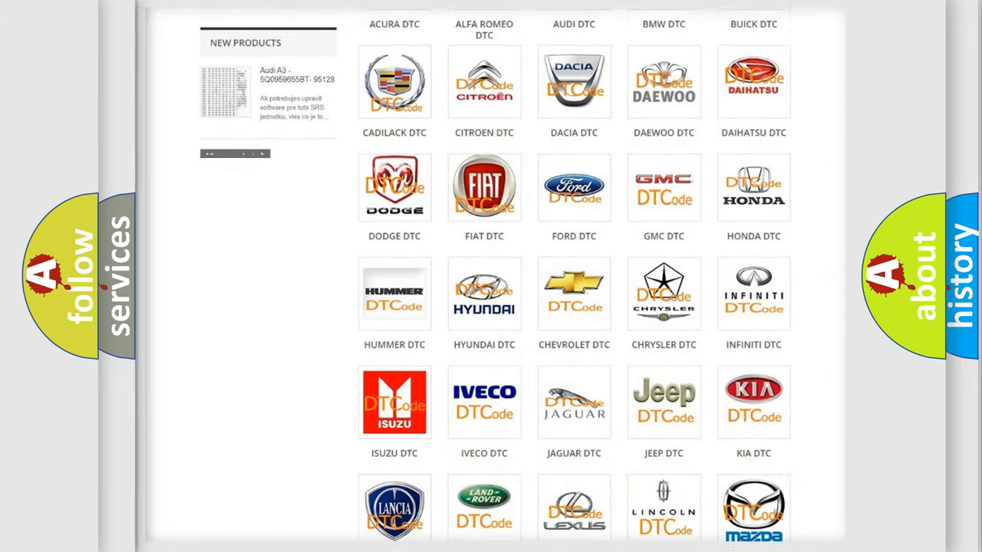
{"action": "scroll", "scroll_direction": "down", "scroll_amount": 3}
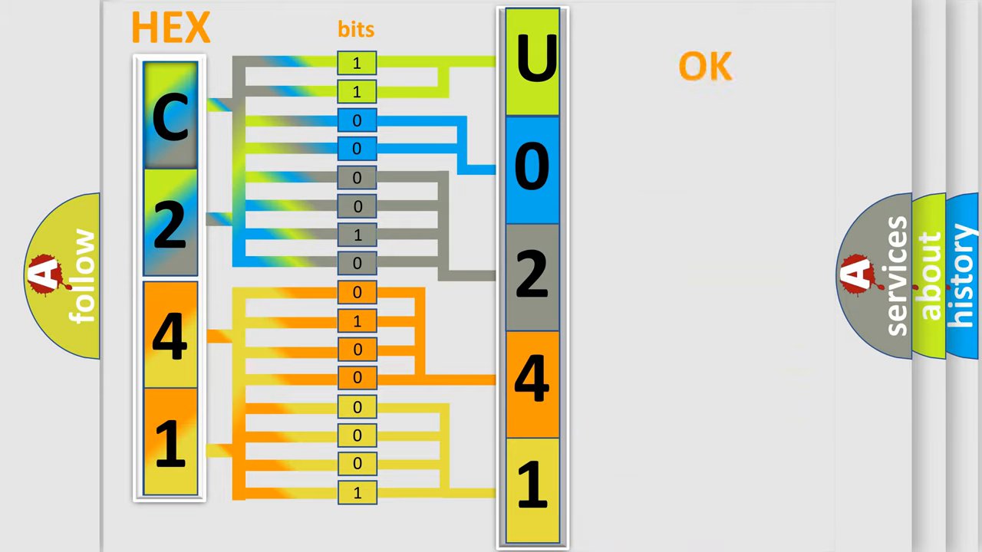
{"action": "left_click", "coordinate": [704, 64]}
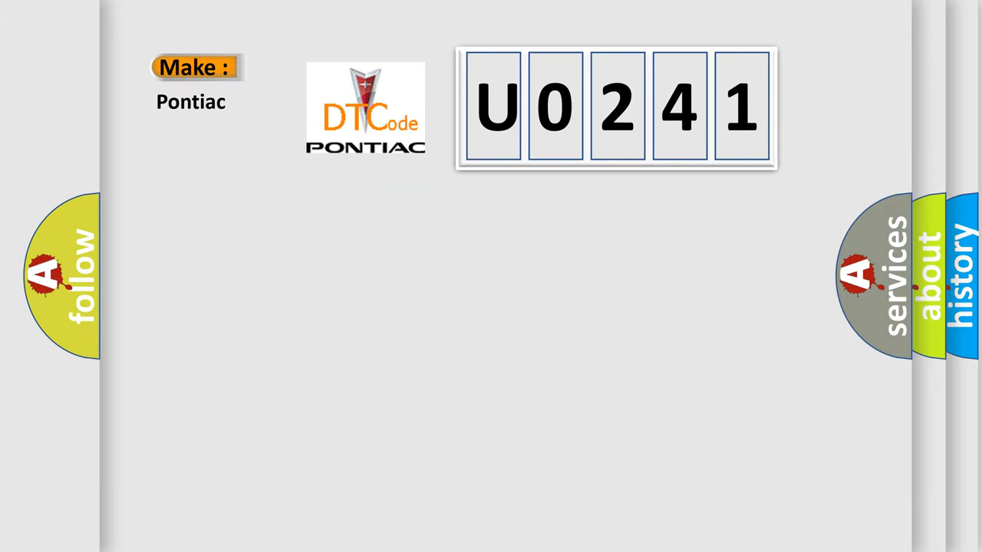